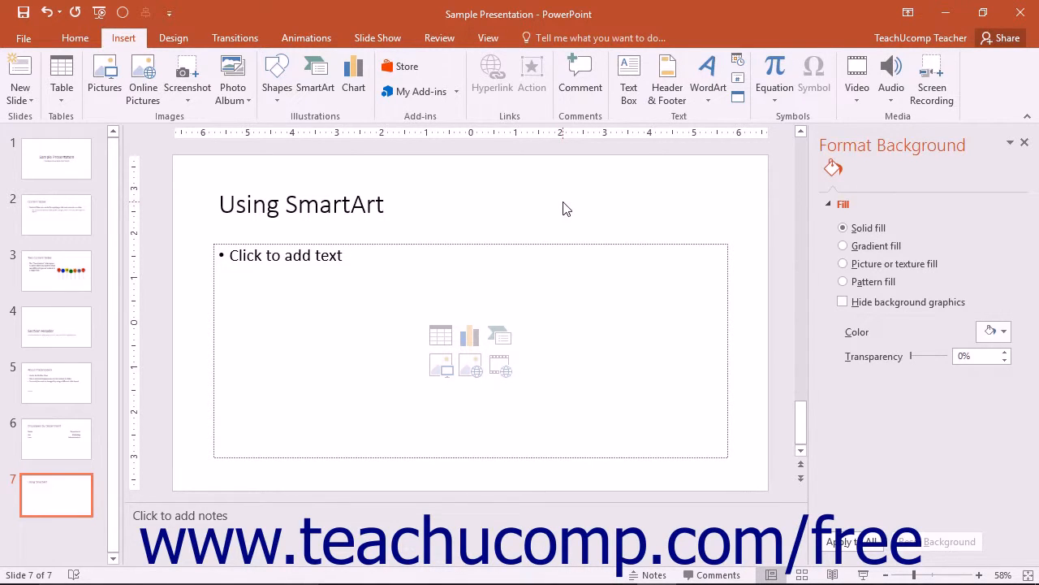
mouse_move(315, 73)
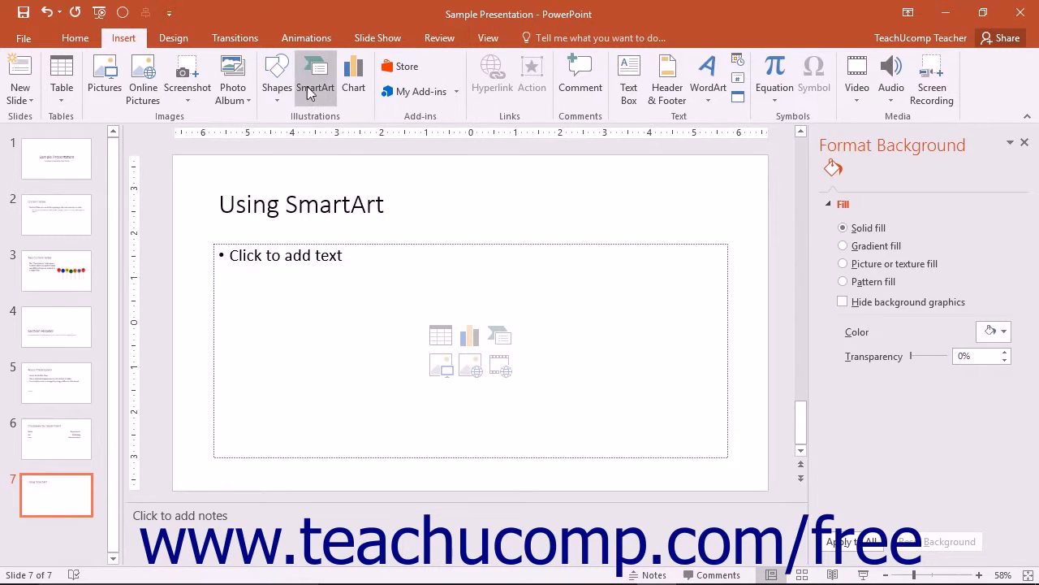
mouse_move(315, 78)
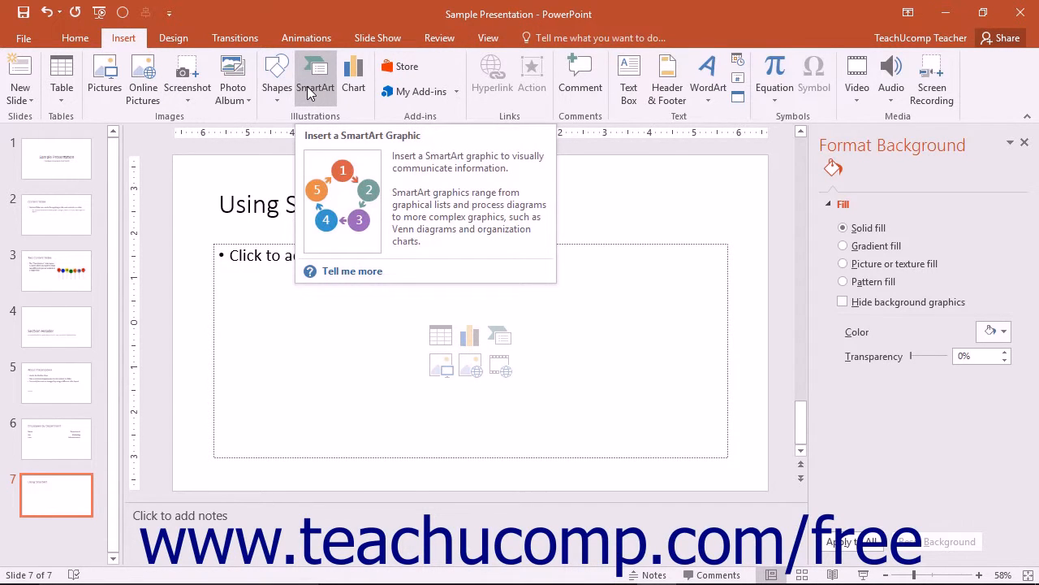
Step: Bring up the SmartArt graphic chooser from the slide's content placeholder
click(316, 78)
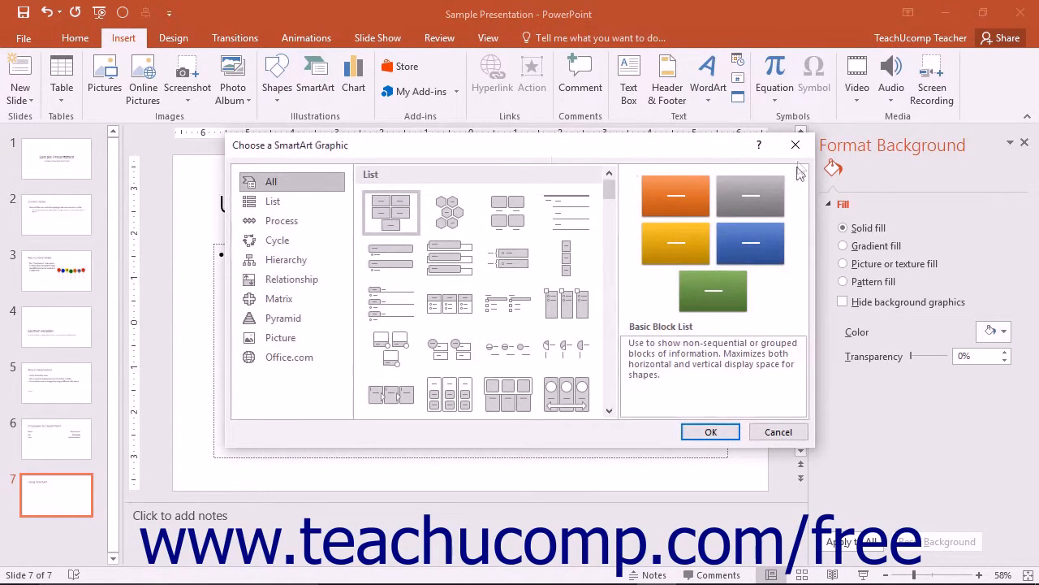
click(776, 432)
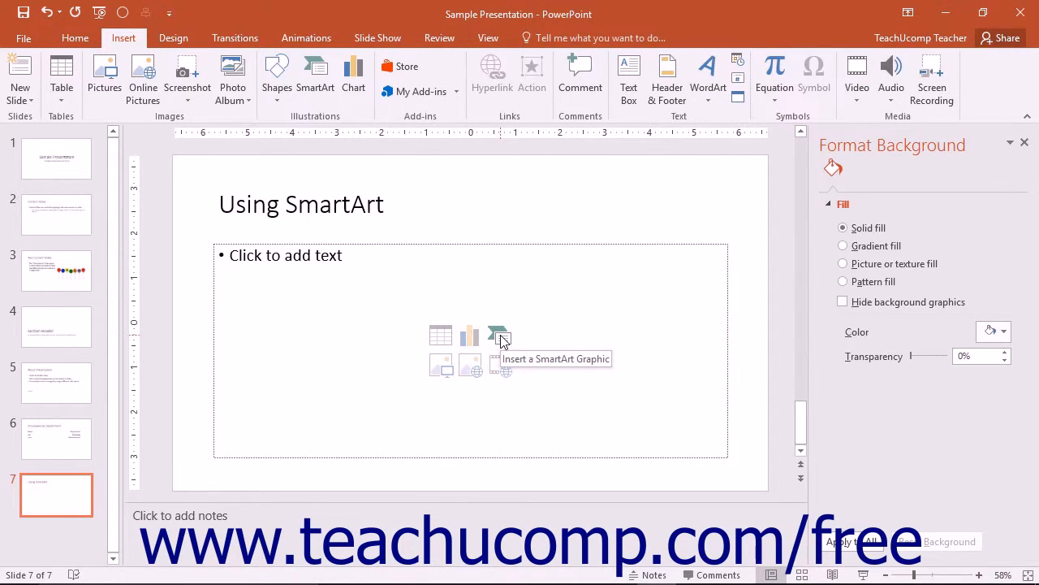
click(500, 334)
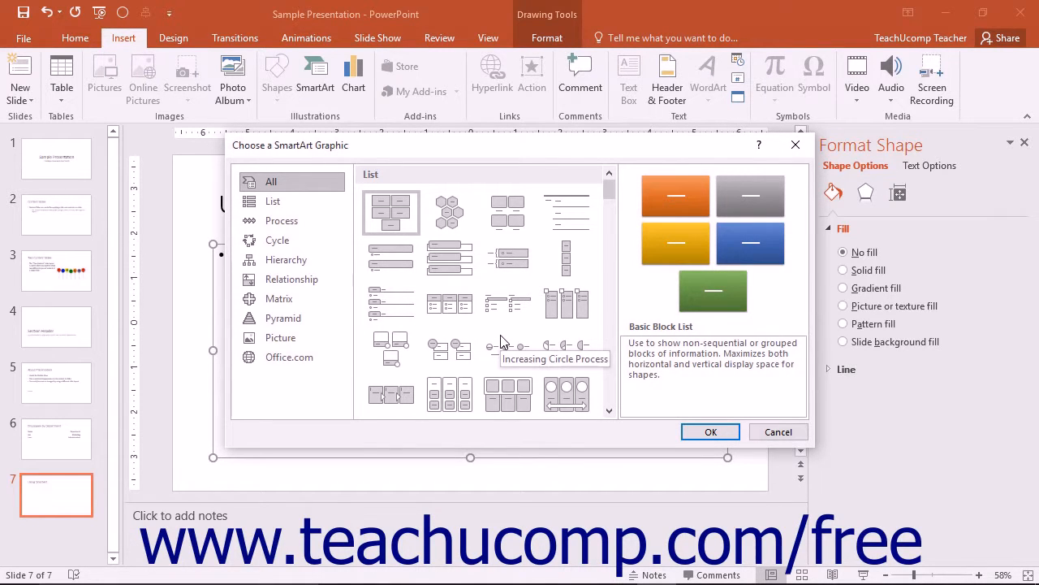
mouse_move(448, 304)
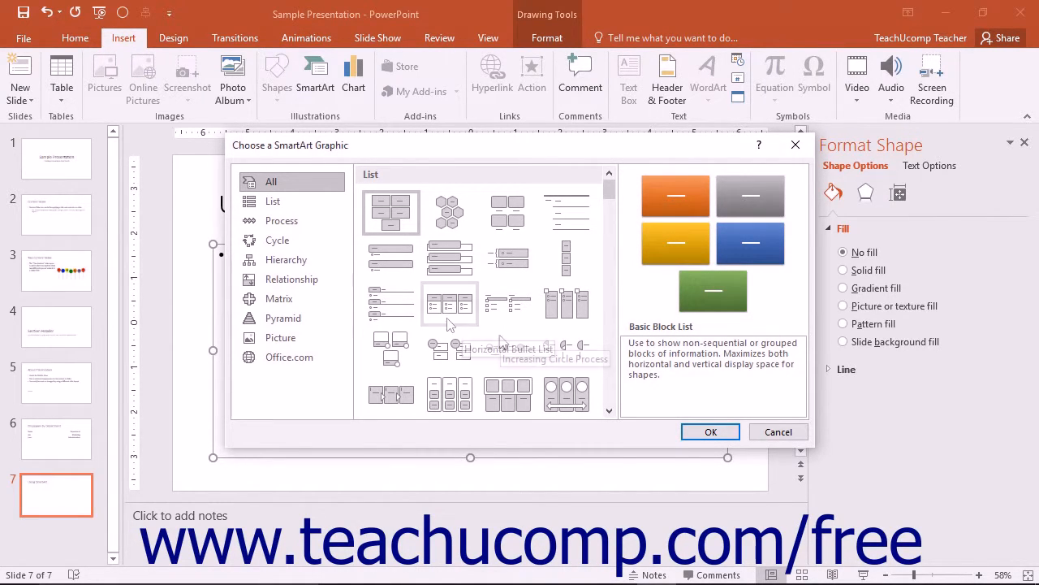
mouse_move(286, 260)
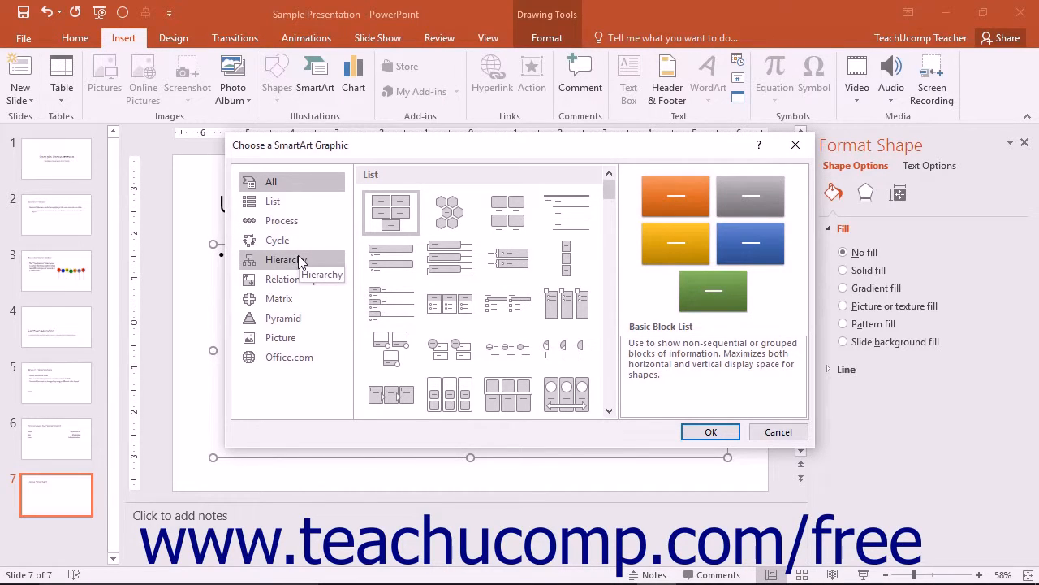
Step: Show the Hierarchy category of SmartArt layouts
click(283, 260)
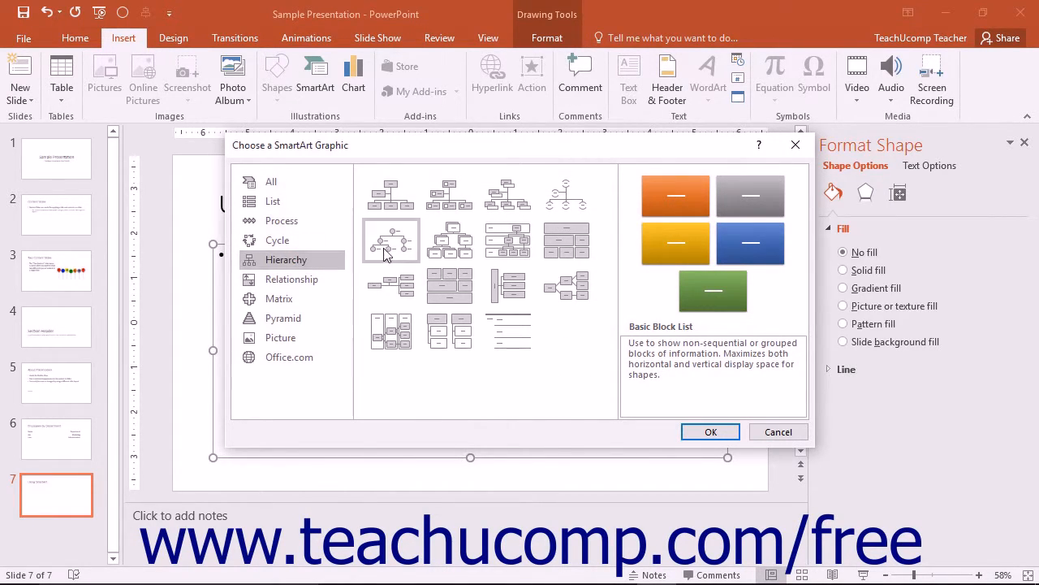
mouse_move(390, 195)
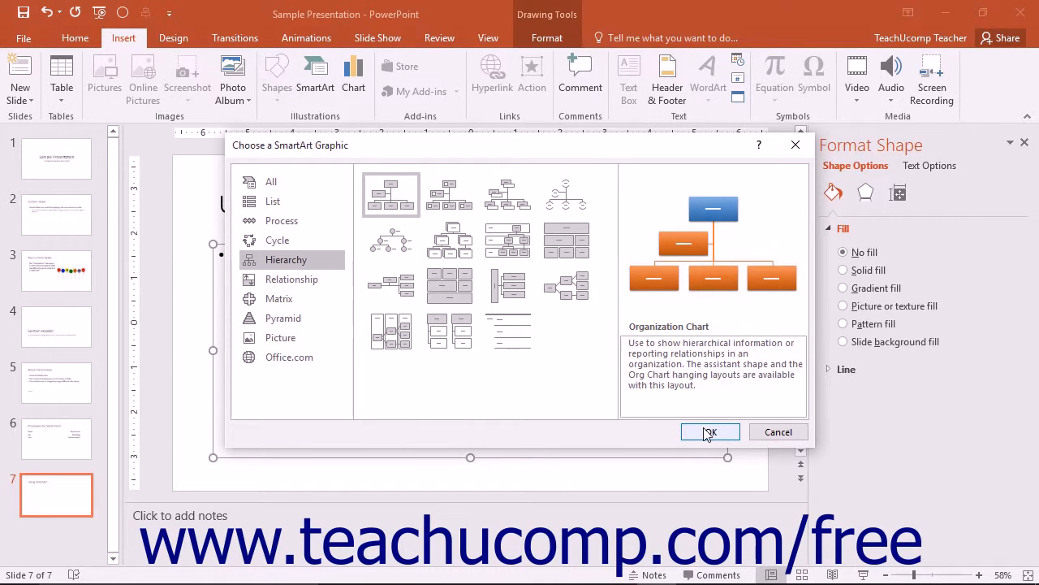
Step: Insert the Organization Chart and label its top box 'Boss'
click(708, 432)
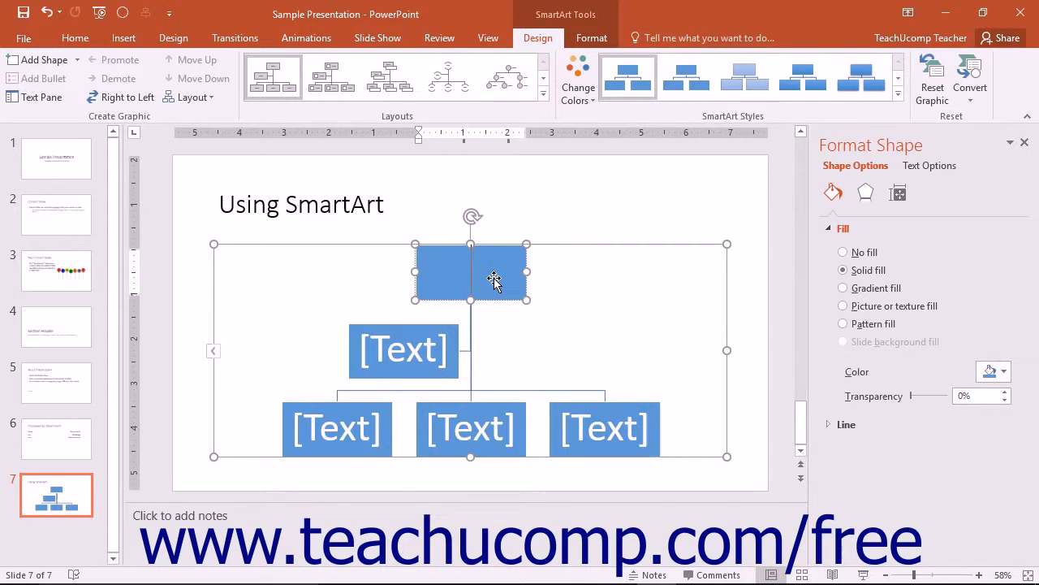
text(B)
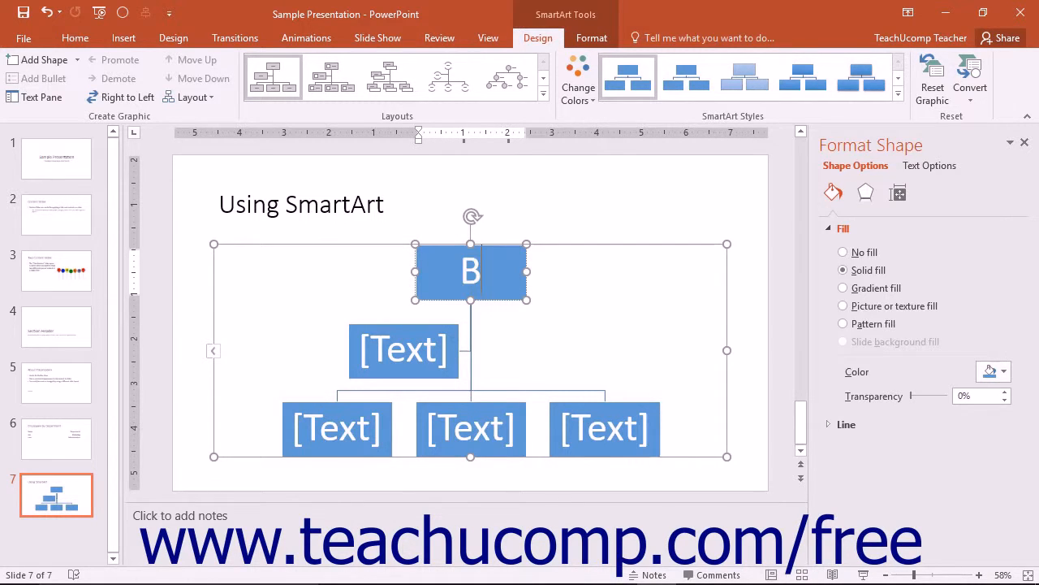
text(oss)
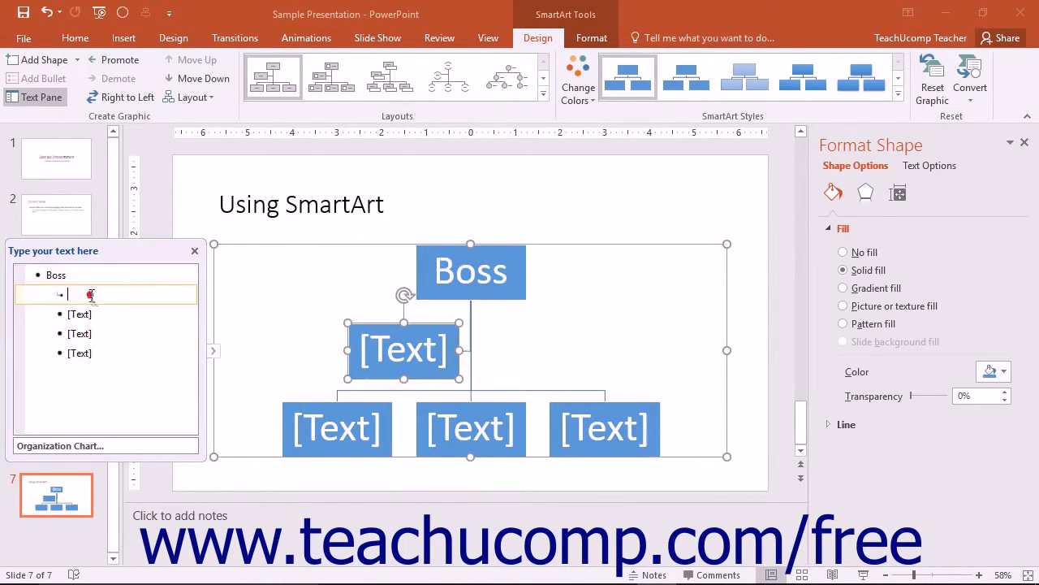
Step: Label the second-level box 'Assistant' via the Text Pane
text(Assistant)
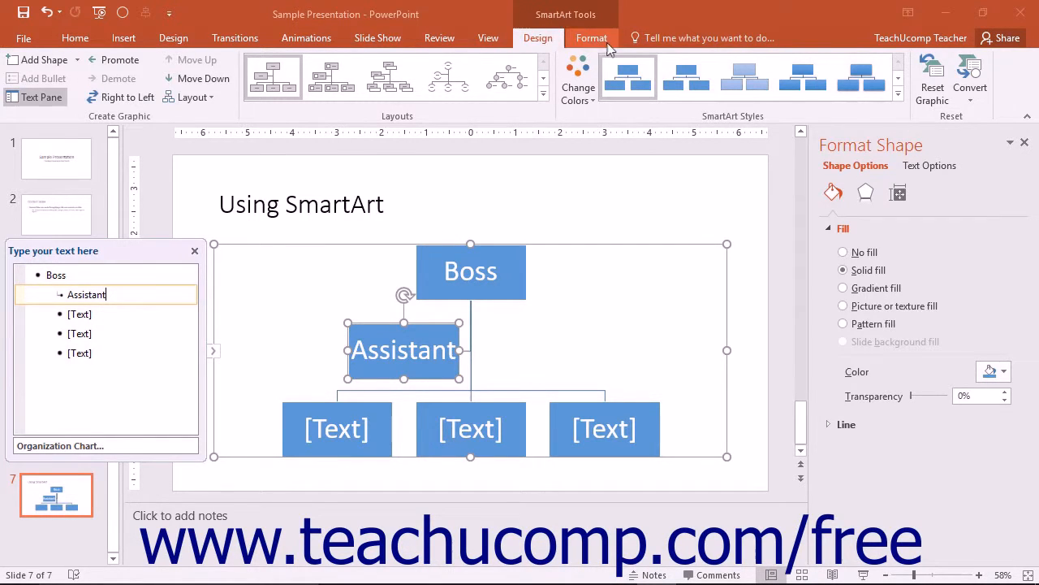
click(592, 37)
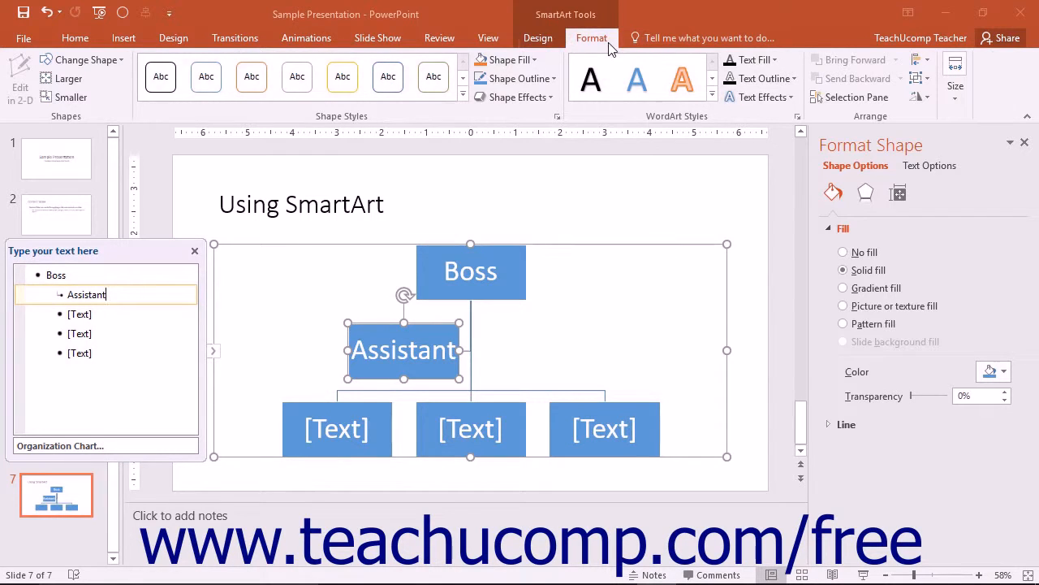
click(538, 37)
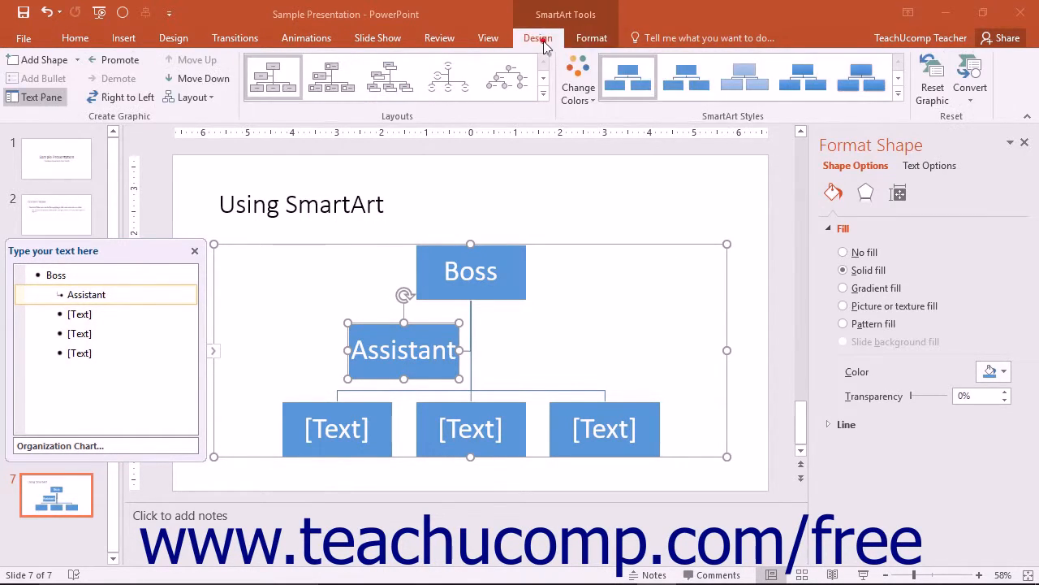
click(471, 271)
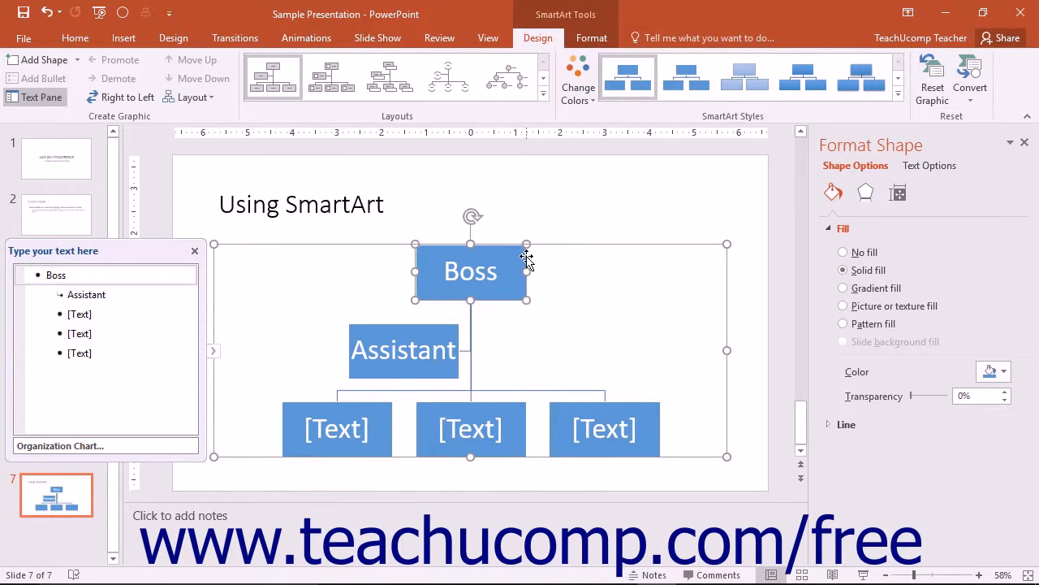
Step: Reselect the organization chart so its frame can be moved right
click(843, 251)
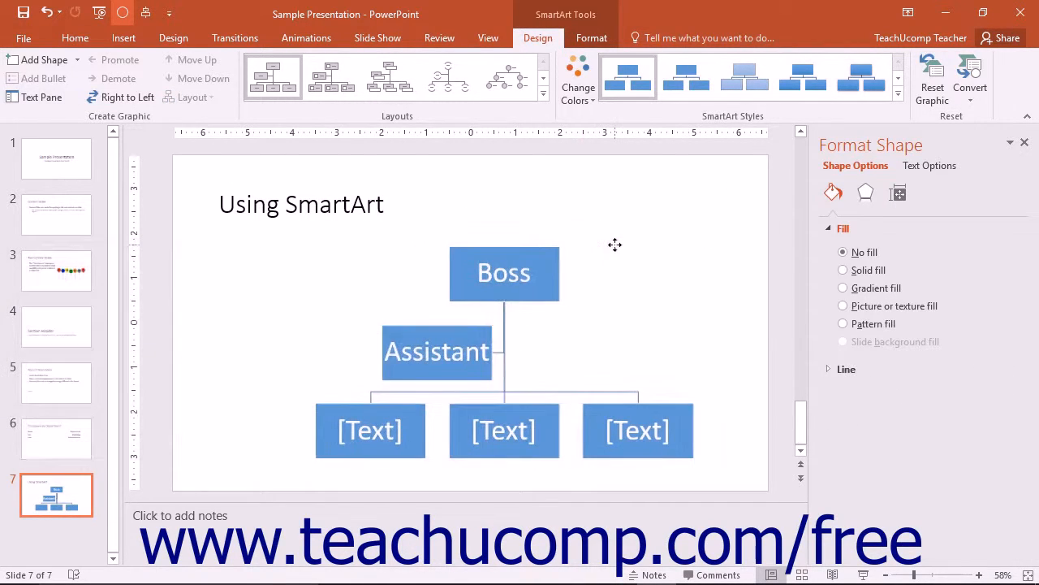
click(41, 98)
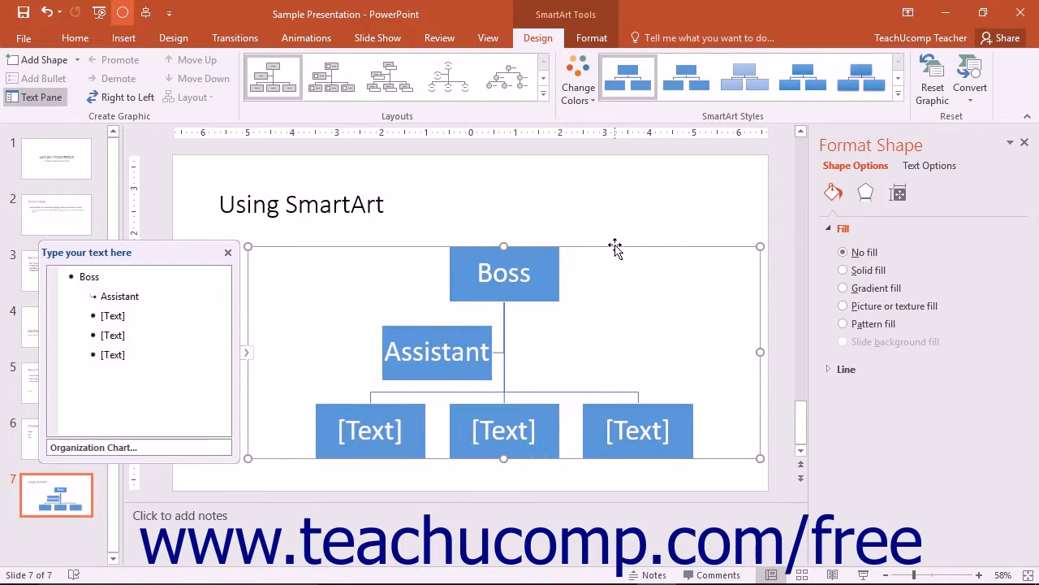
mouse_move(536, 271)
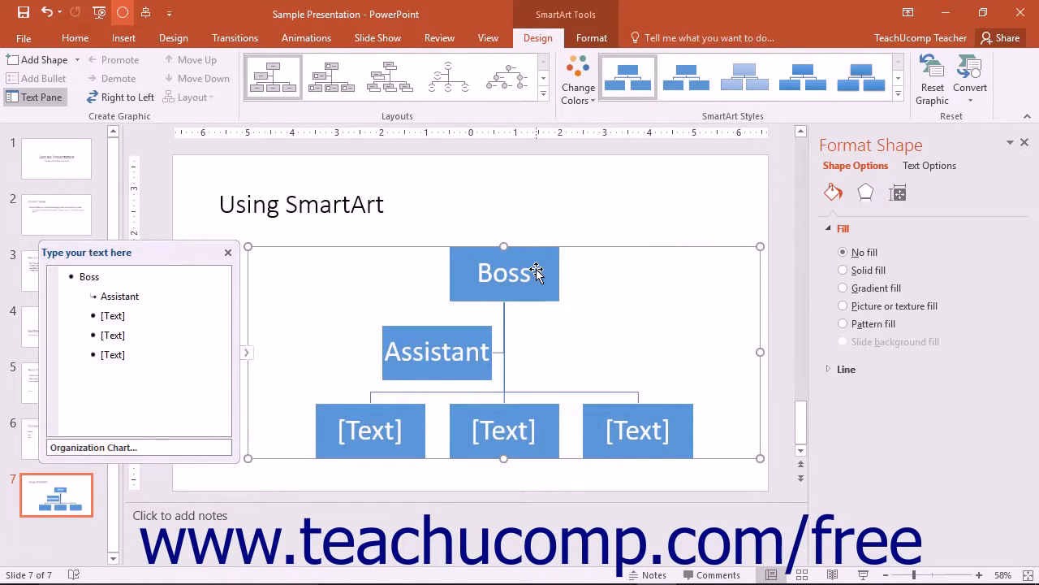
mouse_move(760, 247)
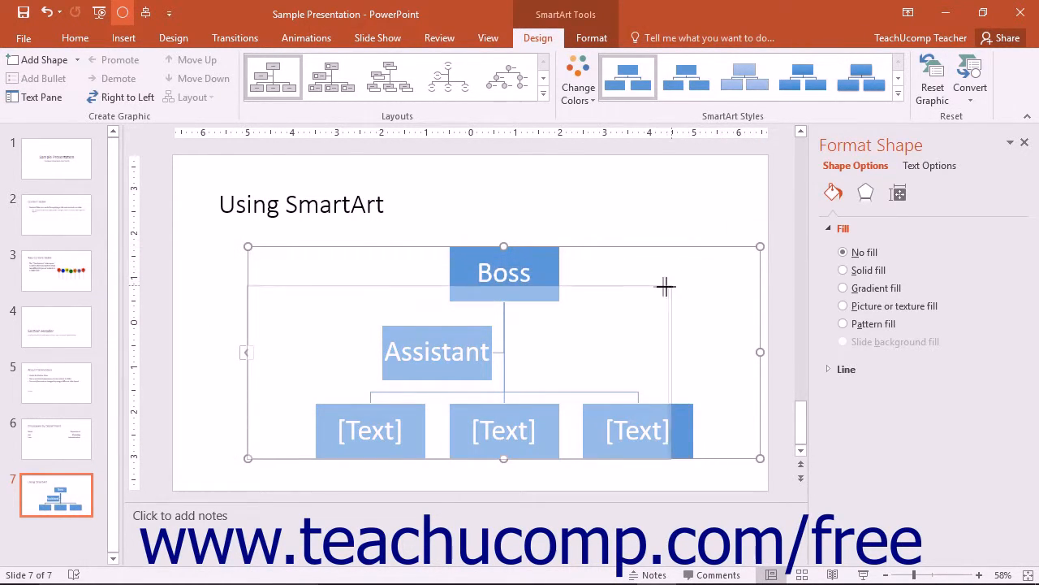
Step: Shrink the organization chart into the lower middle of the slide
click(39, 98)
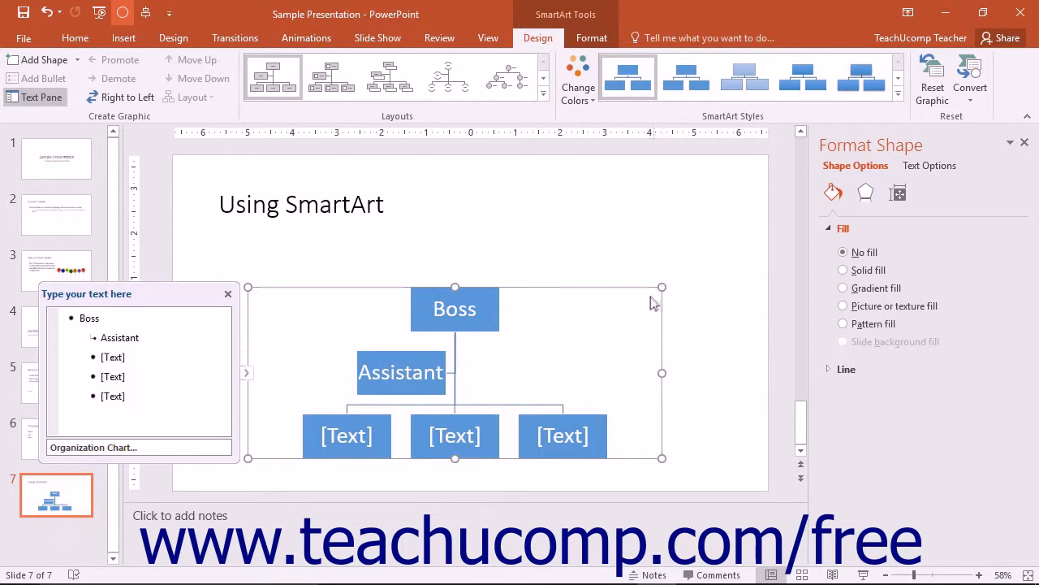
mouse_move(653, 312)
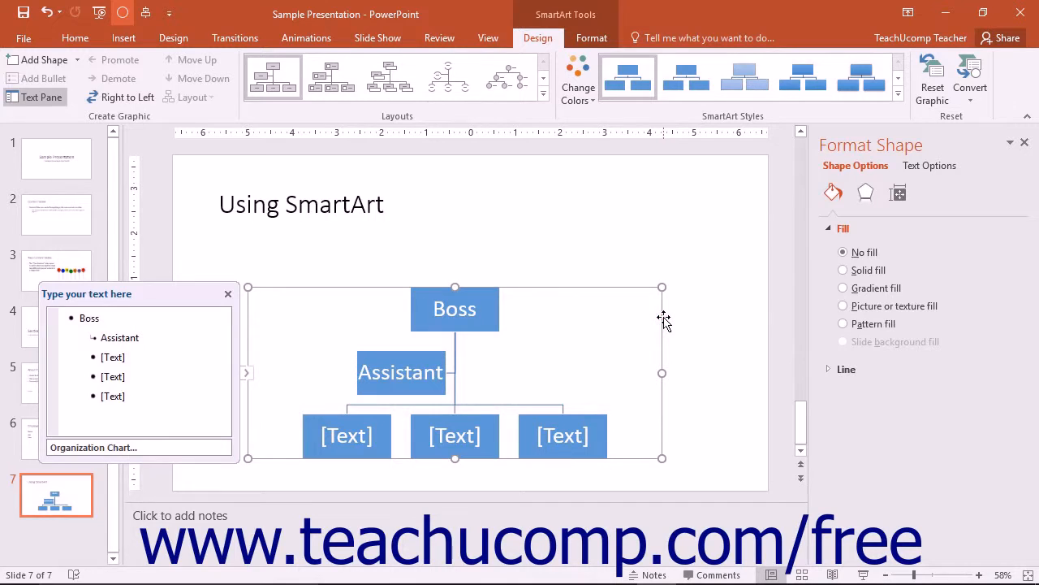
mouse_move(672, 316)
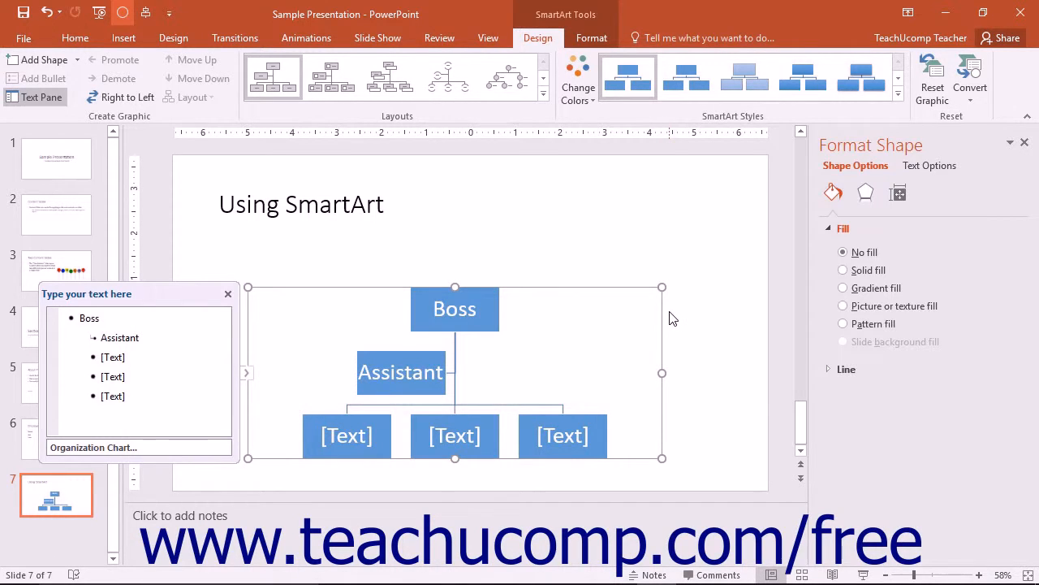